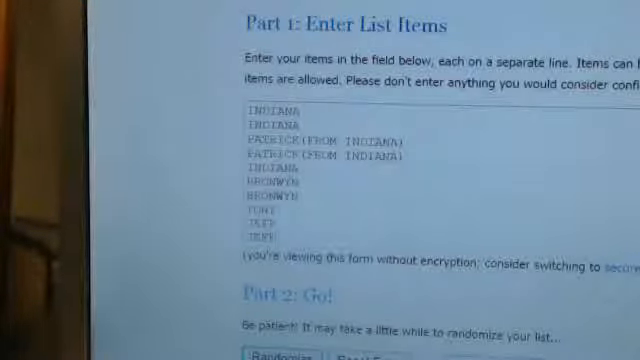
Attempt to randomize the participant name list twice
scroll("down", 3)
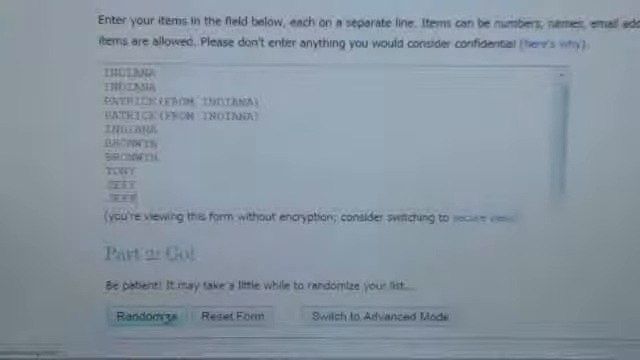
left_click(147, 317)
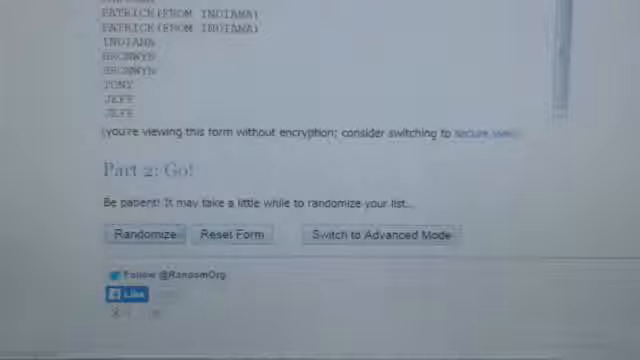
left_click(146, 235)
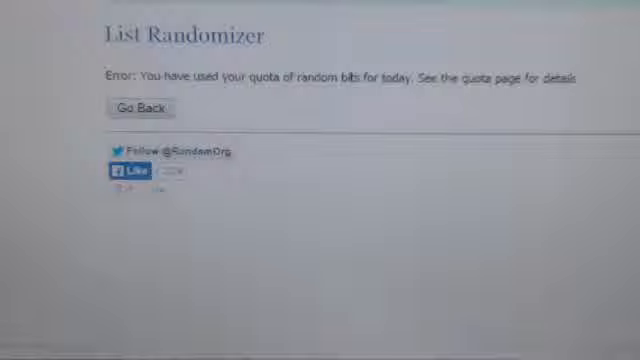
Return to the form after the quota error, retry Randomize, and re-enter the names starting with INDIANA
left_click(140, 107)
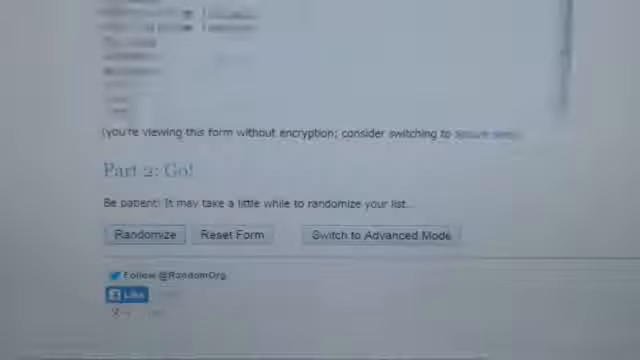
left_click(148, 234)
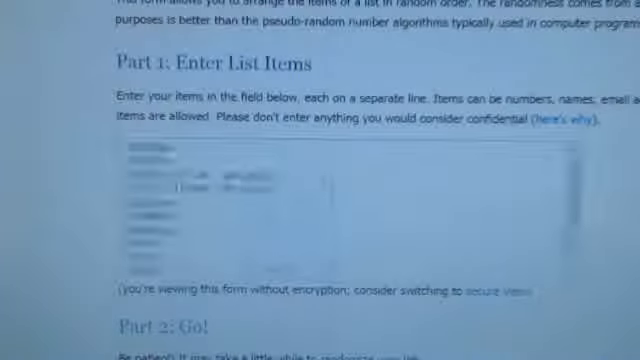
type("INDIANA")
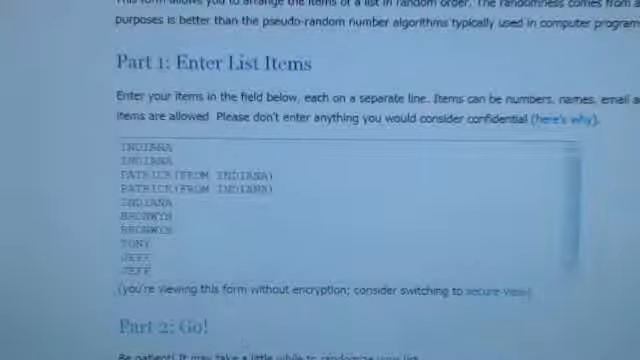